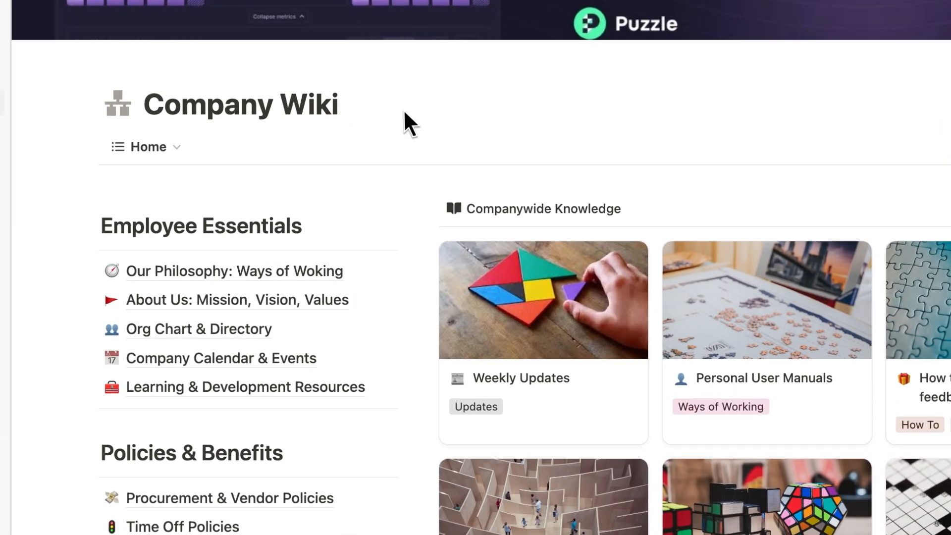
# - Browse My Drive, enter the 20250101 folder and switch its file display to list view
pyautogui.scroll(-3)
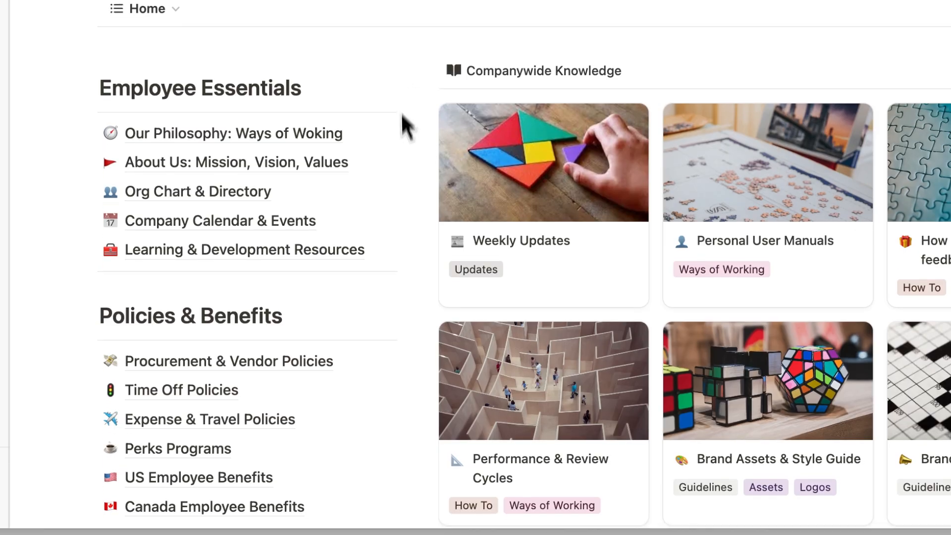
pyautogui.scroll(-3)
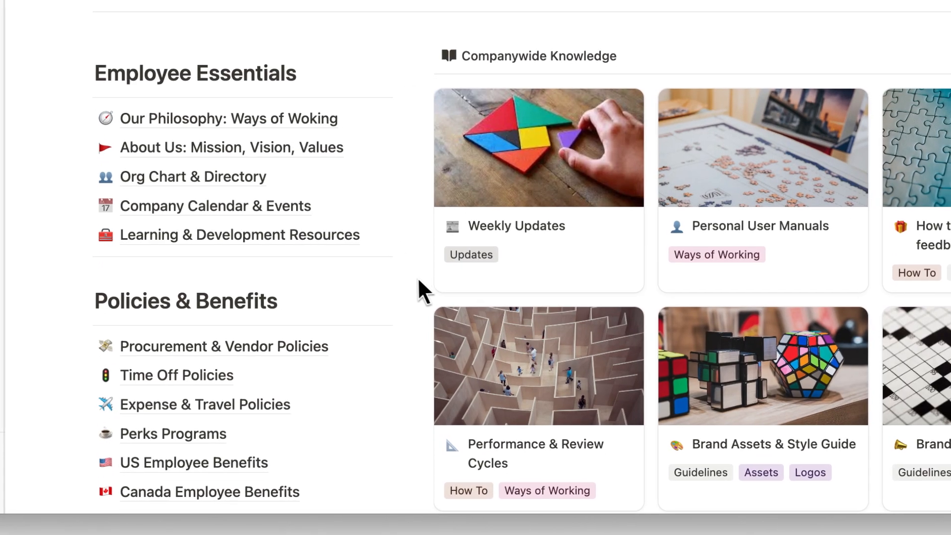
pyautogui.hscroll(3)
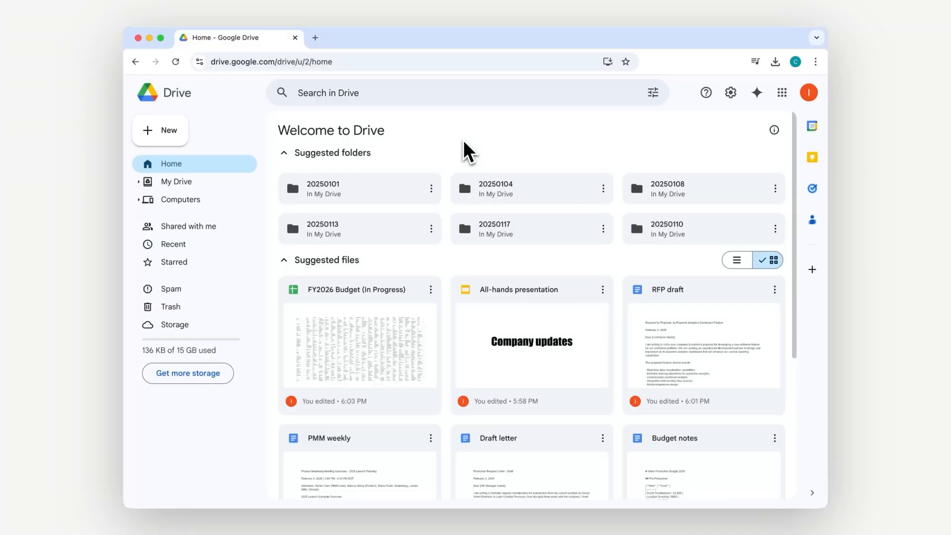
pyautogui.click(177, 181)
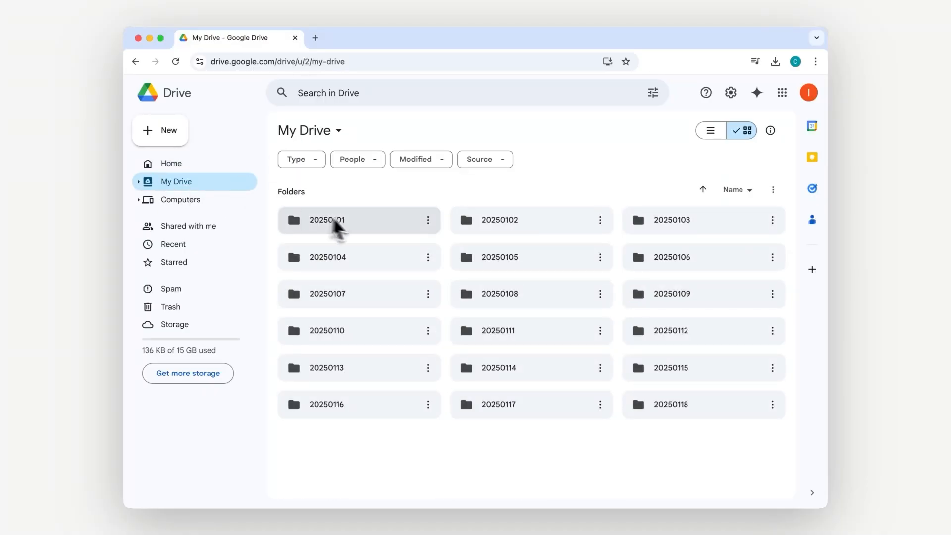
pyautogui.doubleClick(327, 220)
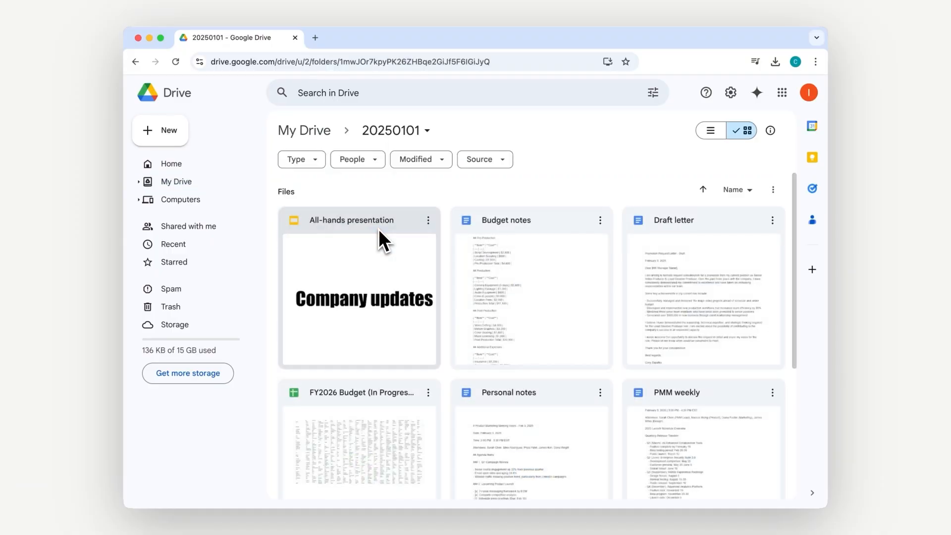
pyautogui.scroll(-3)
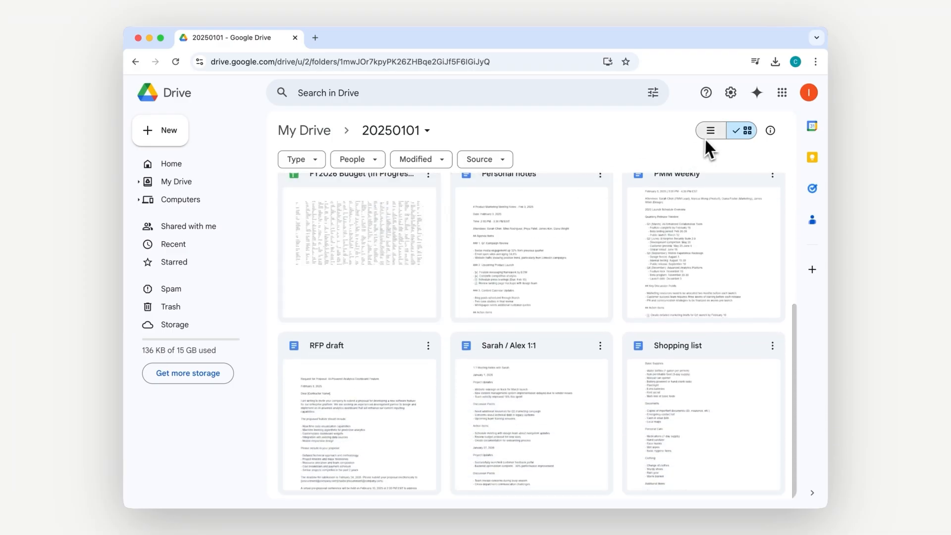
pyautogui.click(709, 130)
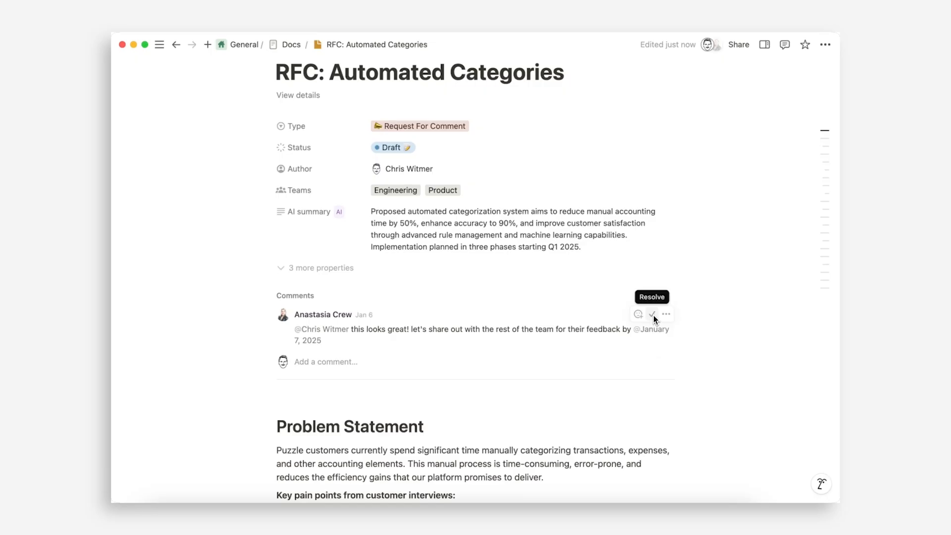
# - Resolve the feedback comment and choose Backlog as the RFC's status
pyautogui.click(652, 313)
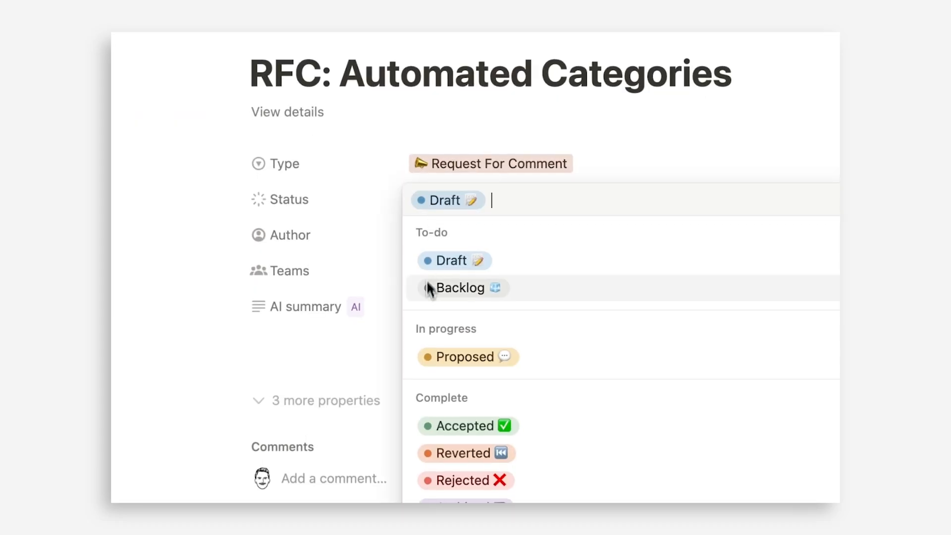
pyautogui.click(466, 357)
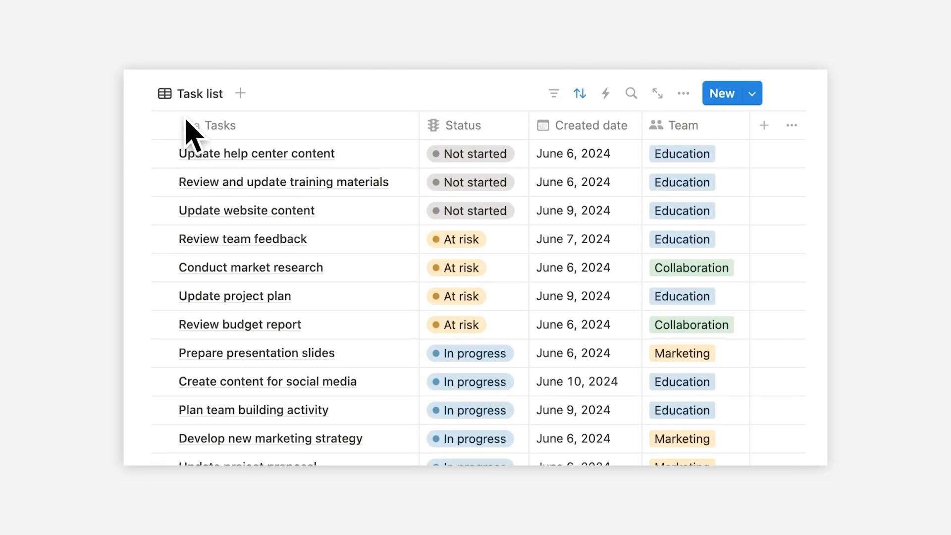
# - Switch the task database to Chart view showing task counts per status
pyautogui.click(272, 95)
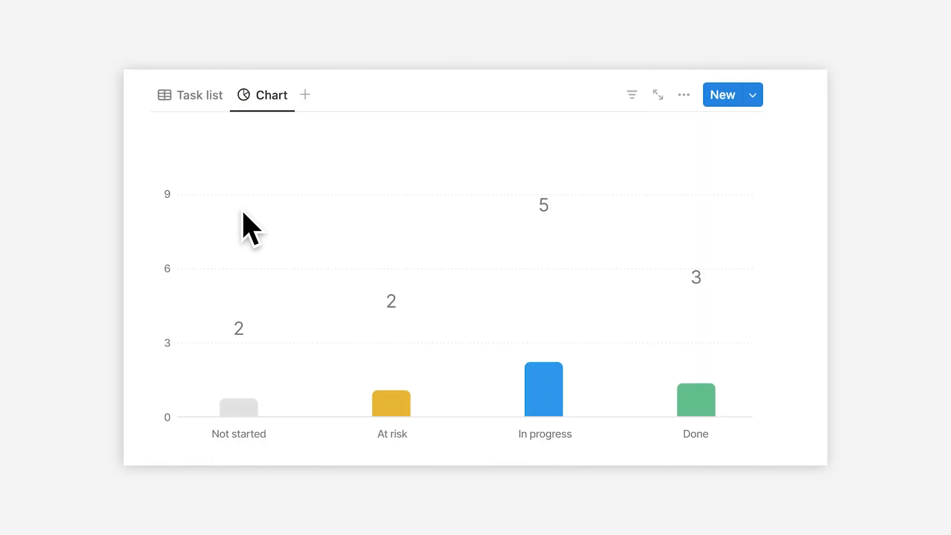